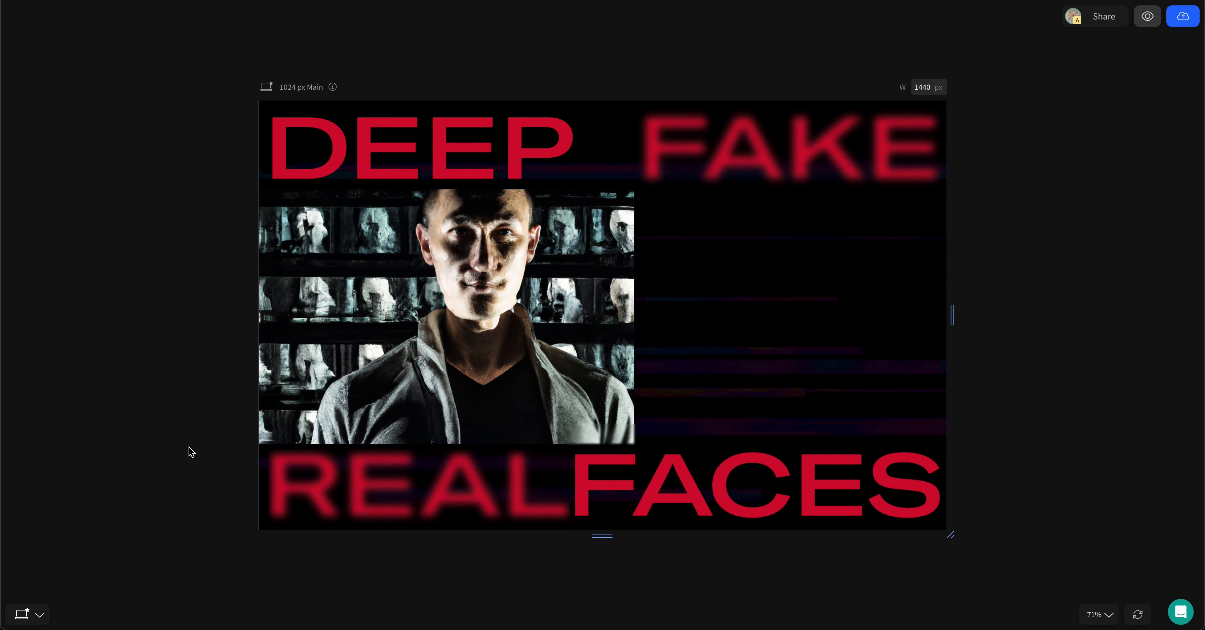
Leave preview and return to editing the blank Deep Fake page
click(1146, 16)
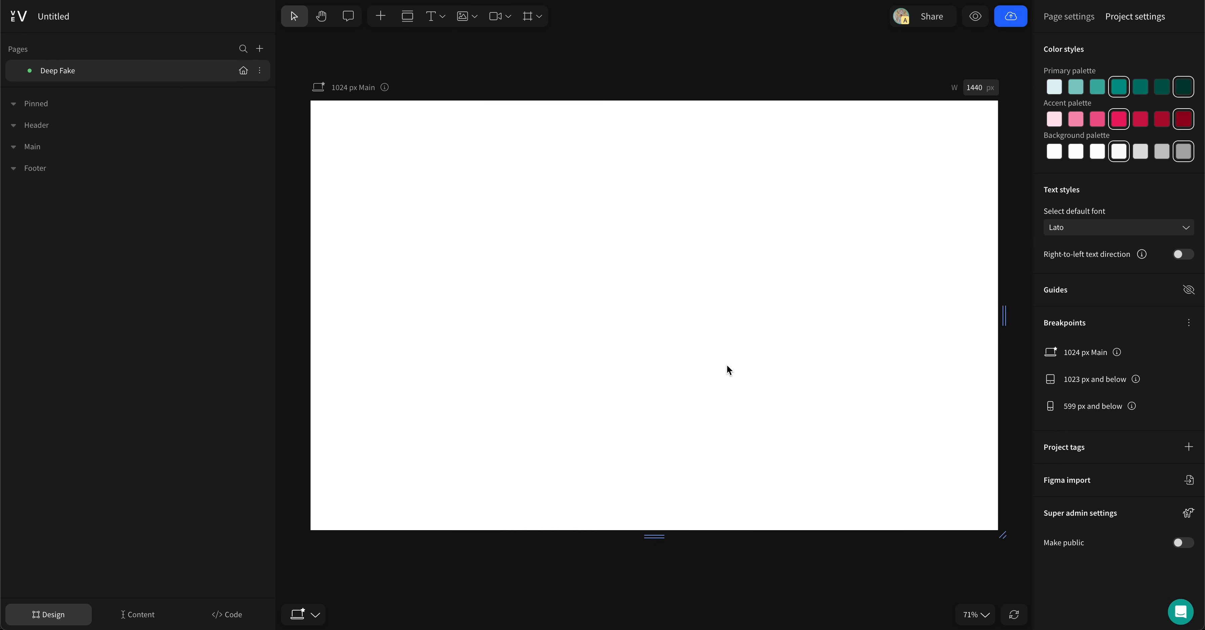
mouse_move(661, 328)
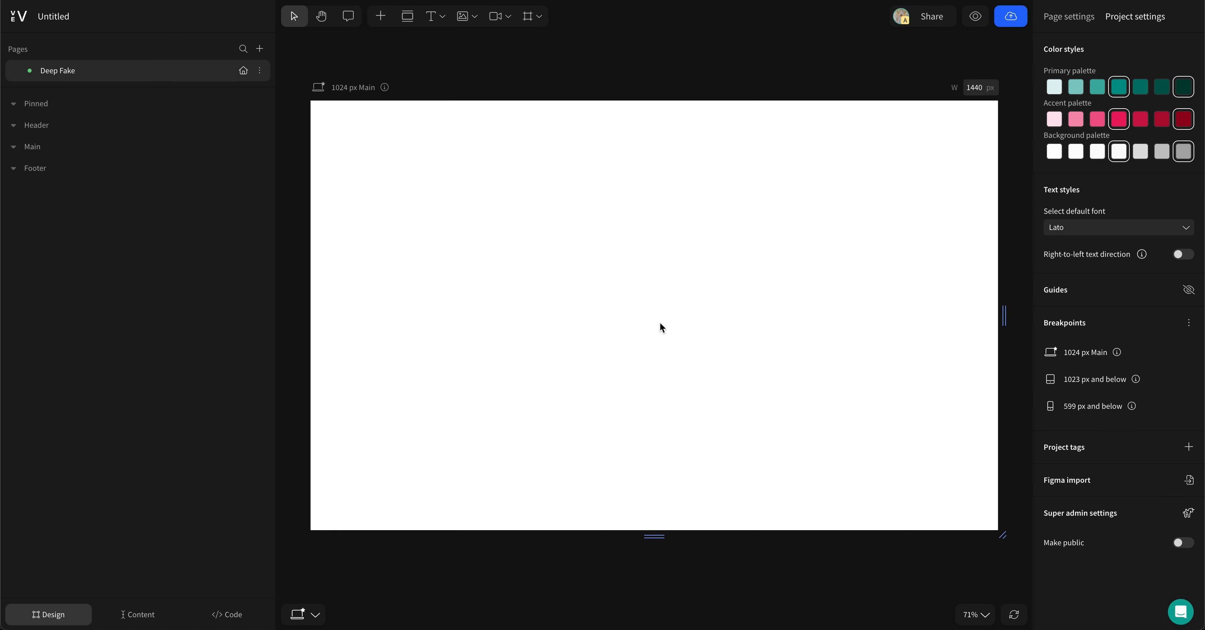
Add a Video element to the main section playing the uploaded glitch clip
click(379, 16)
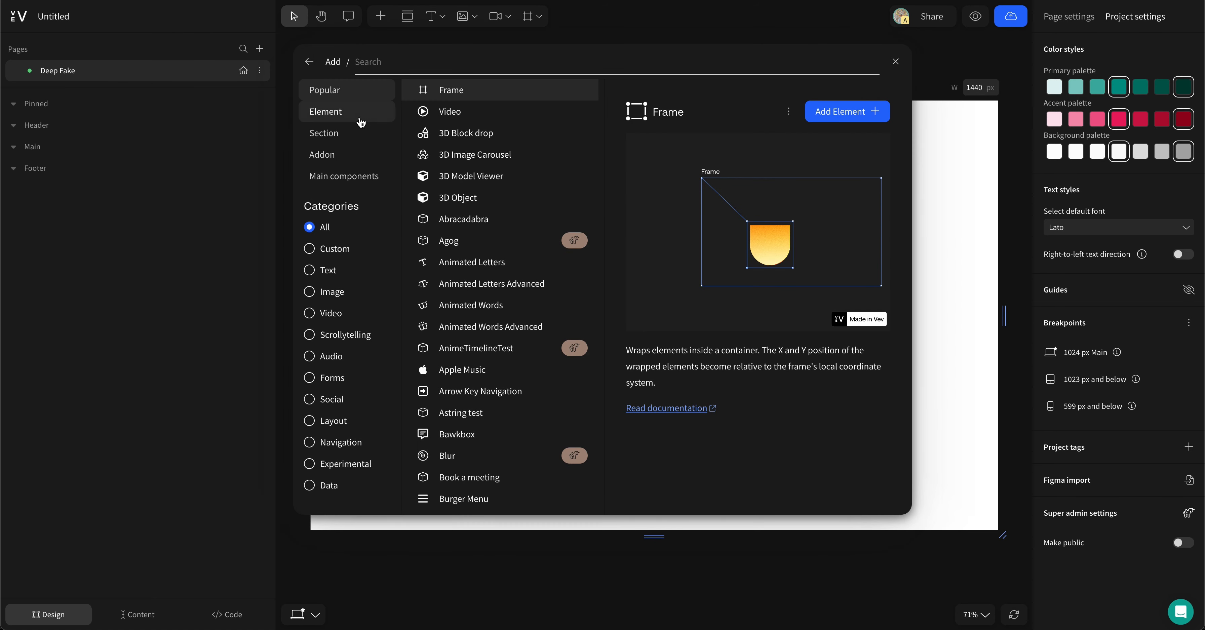
click(895, 61)
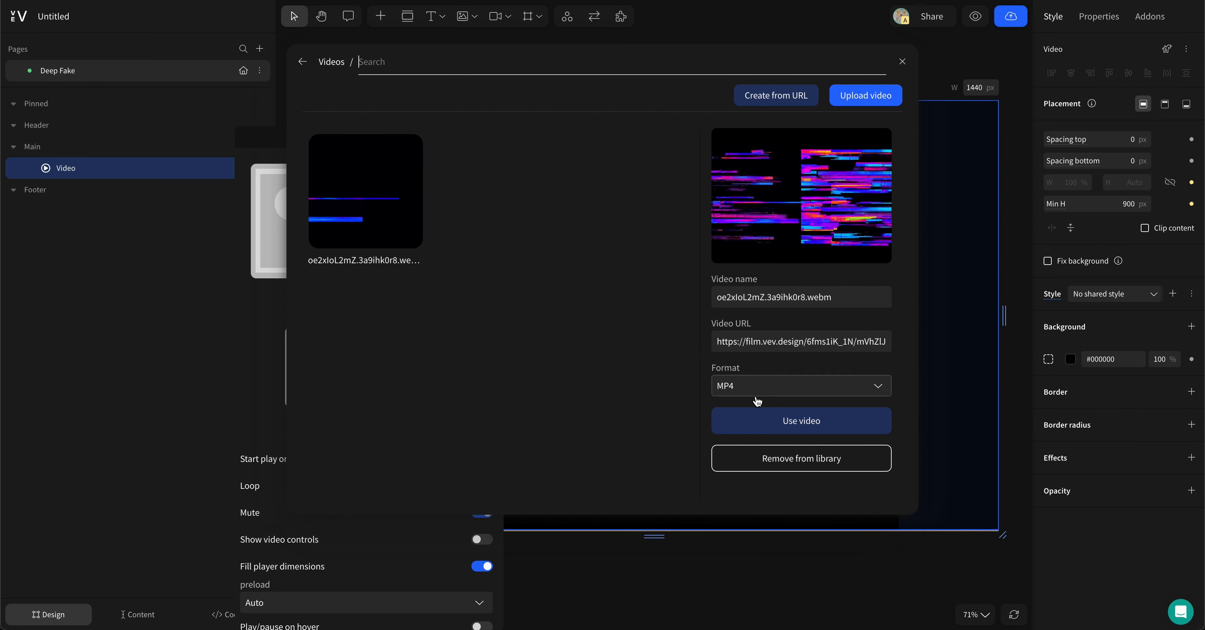
click(801, 420)
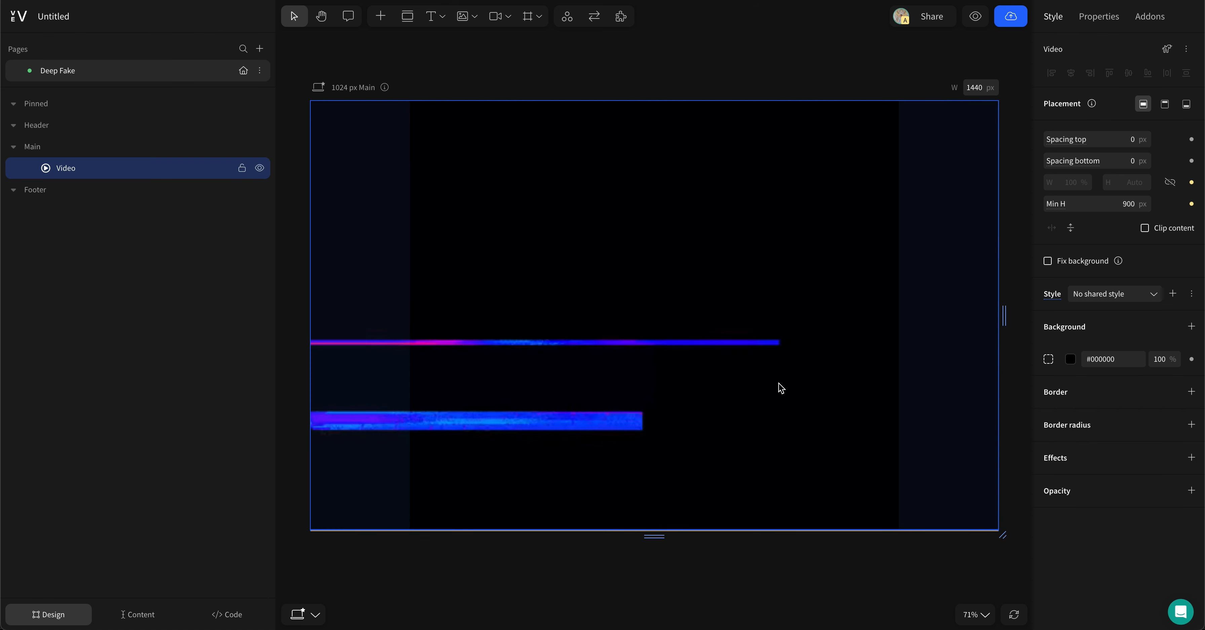
Add a black 90% Overlay background layer to the video and paste the red DEEP, FAKE, REAL, FACES texts
click(1192, 327)
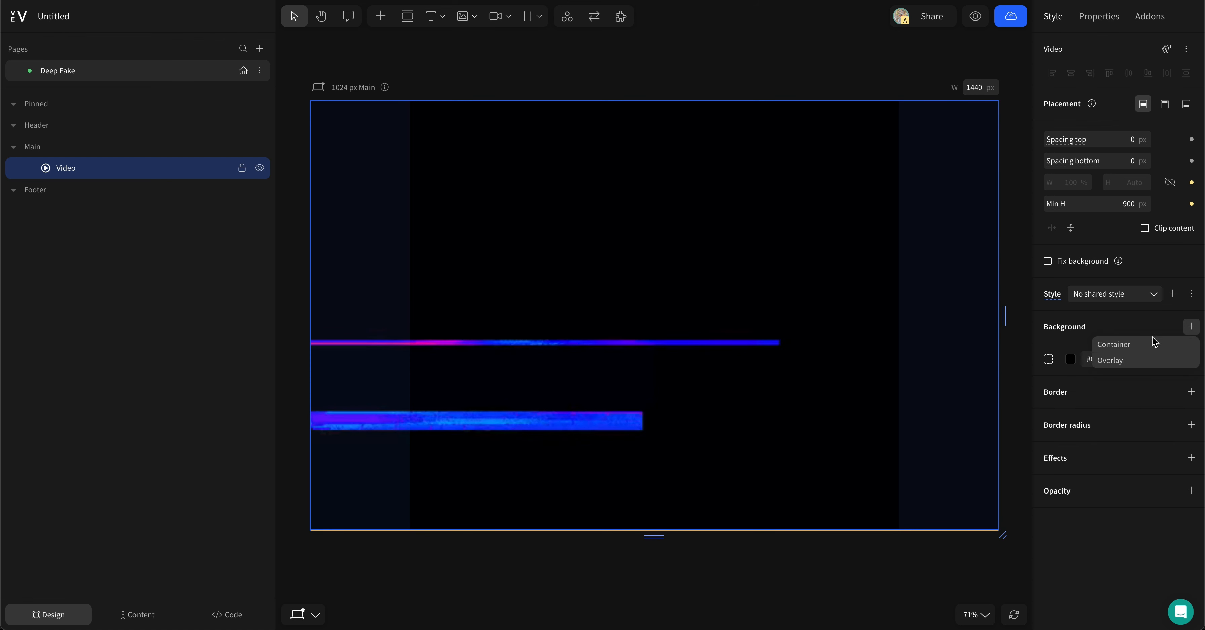
click(1110, 360)
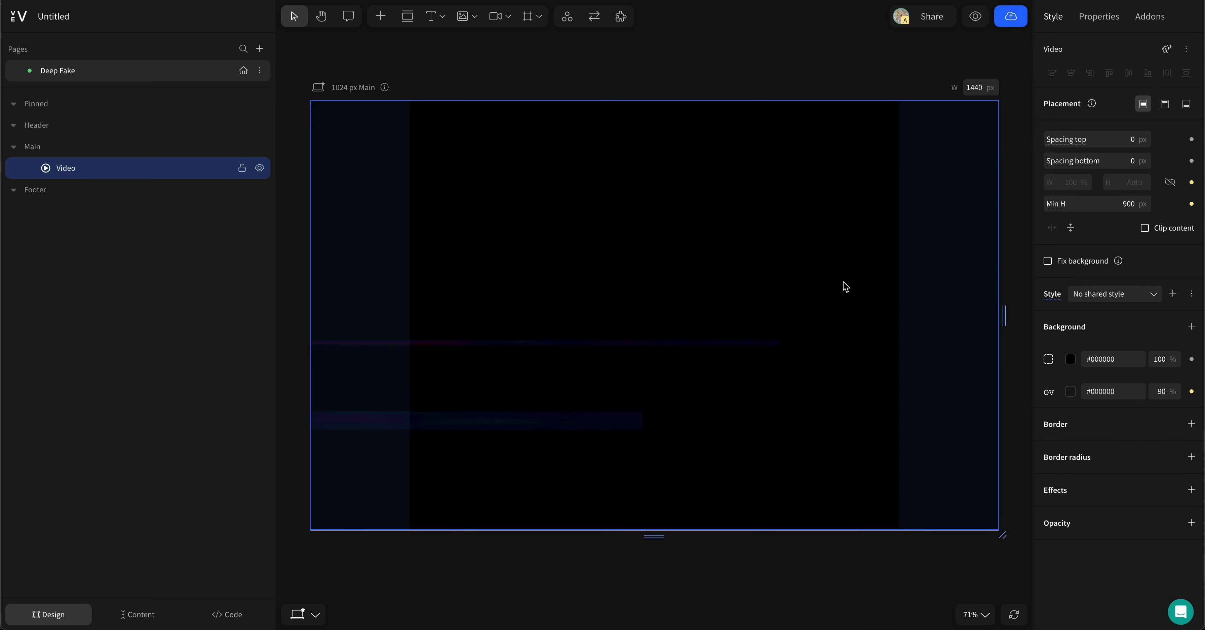
click(431, 16)
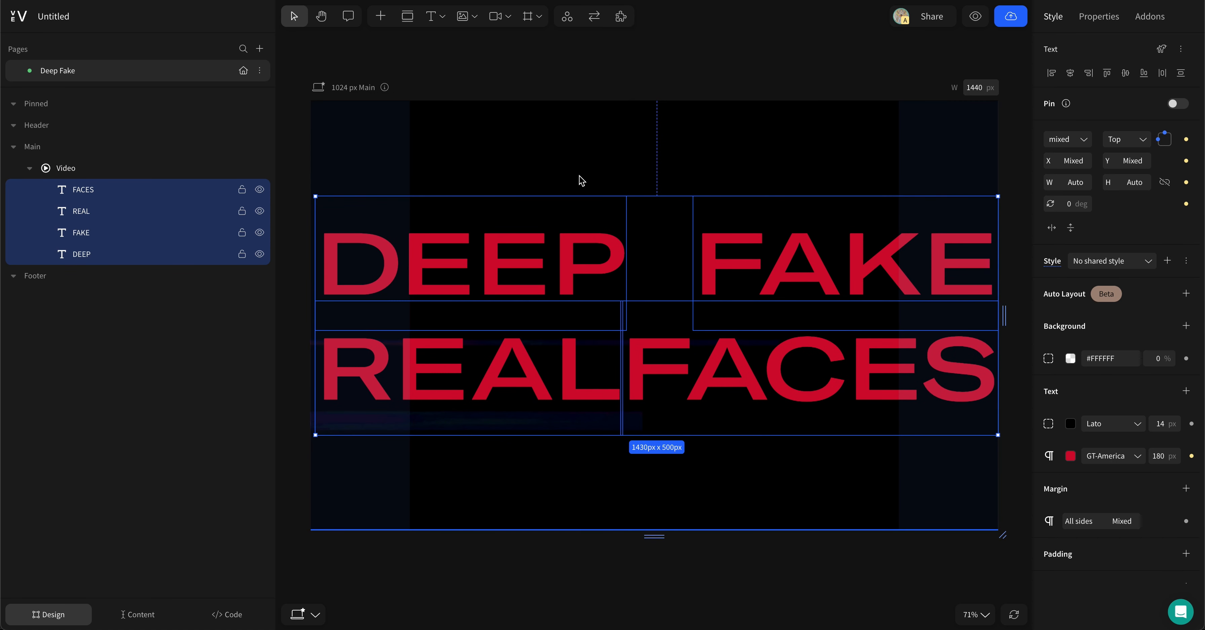
Give DEEP and FAKE a Load Animation fading opacity 0 to 1 over 0.9 s with adjusted delays
click(81, 254)
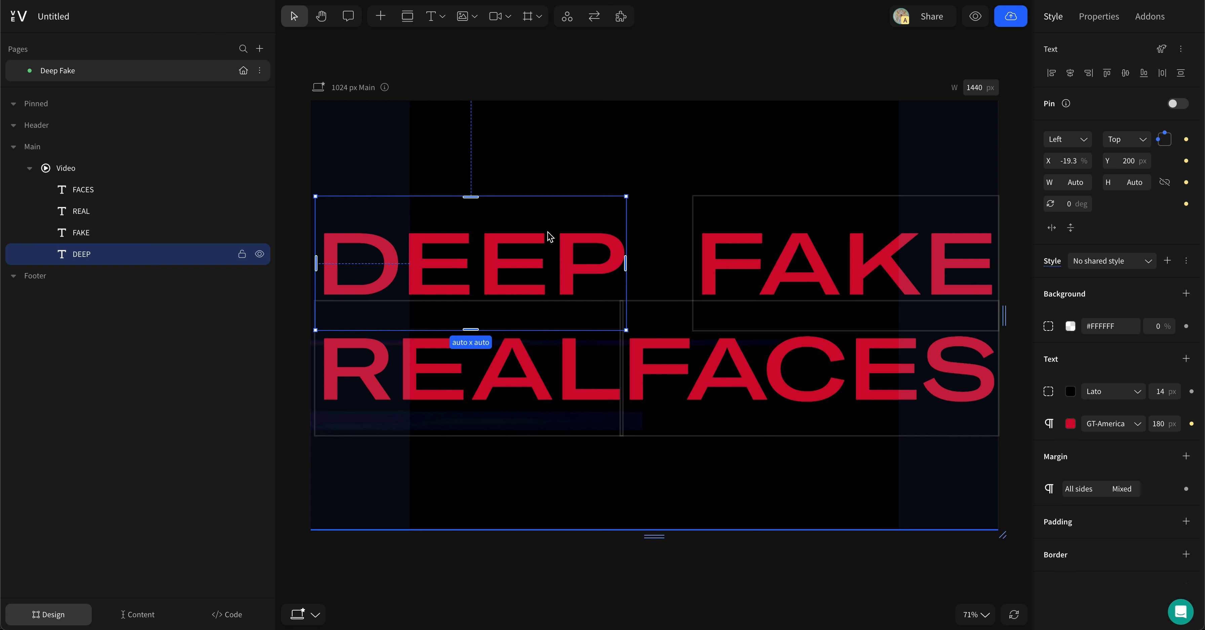
click(1150, 16)
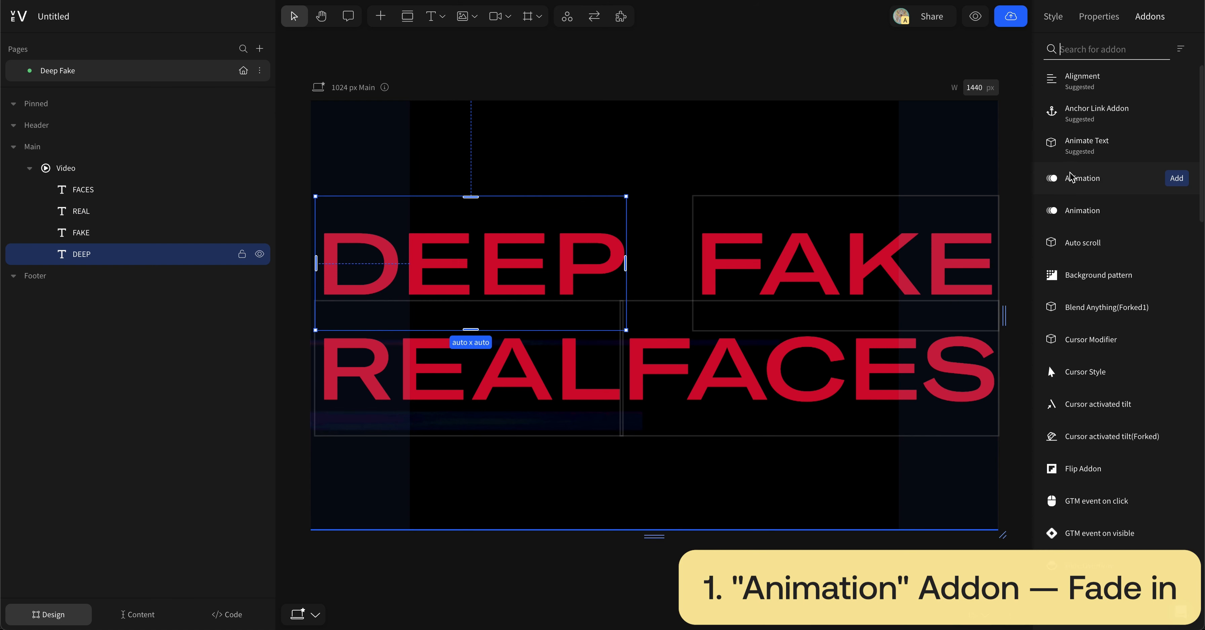
click(1177, 177)
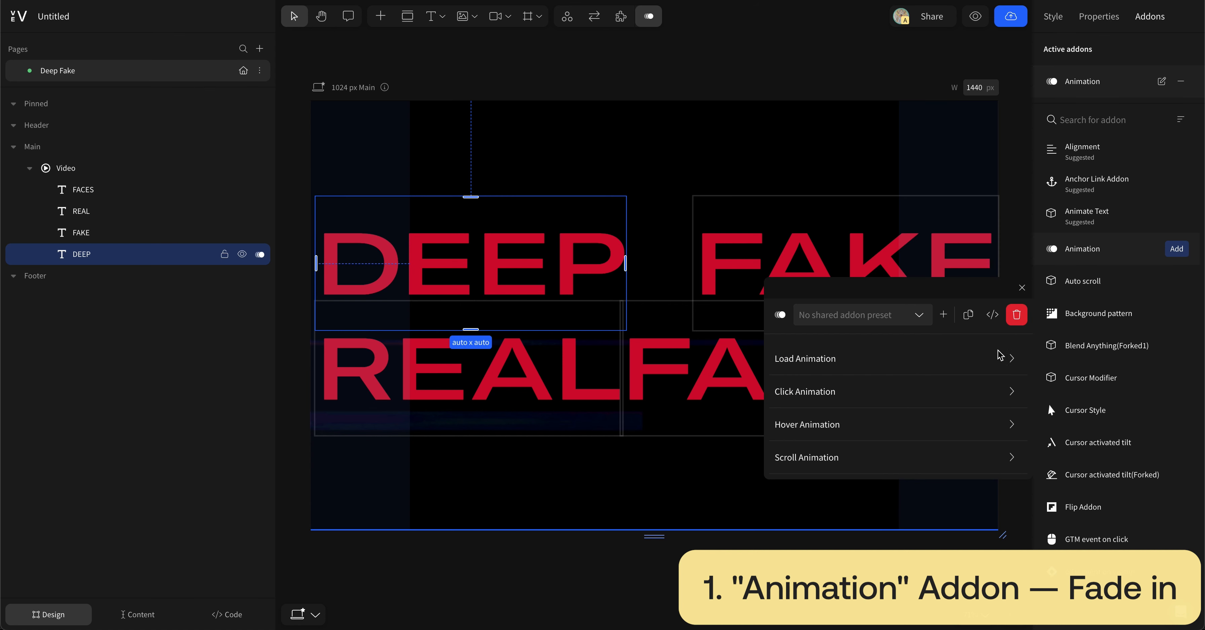
click(805, 357)
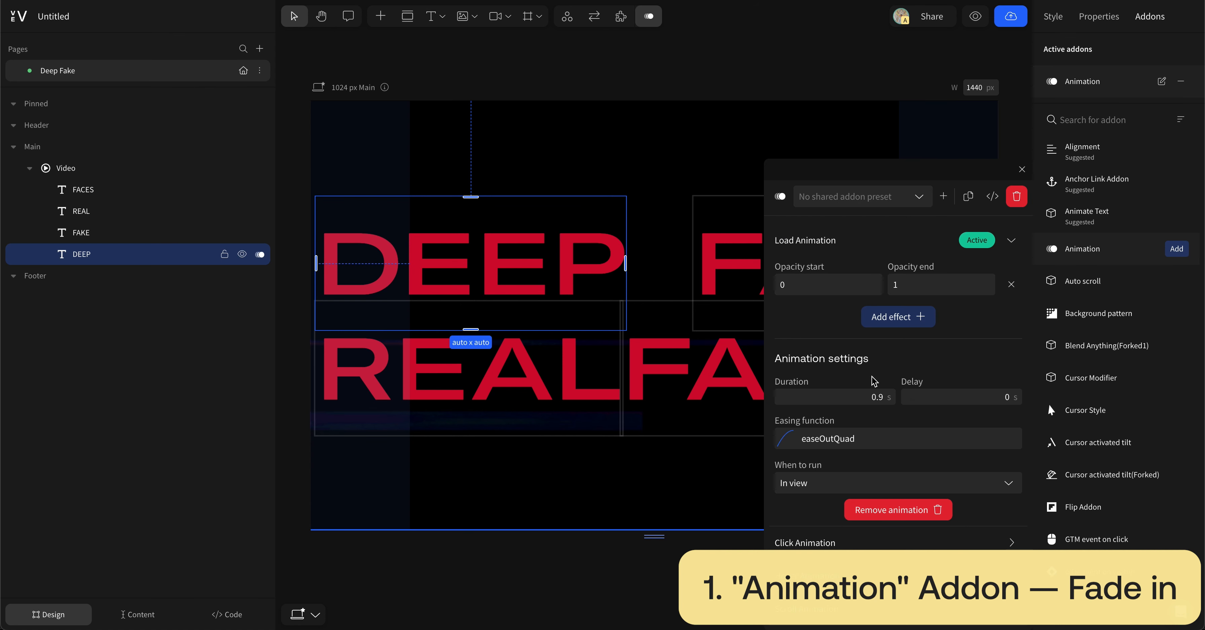
click(957, 397)
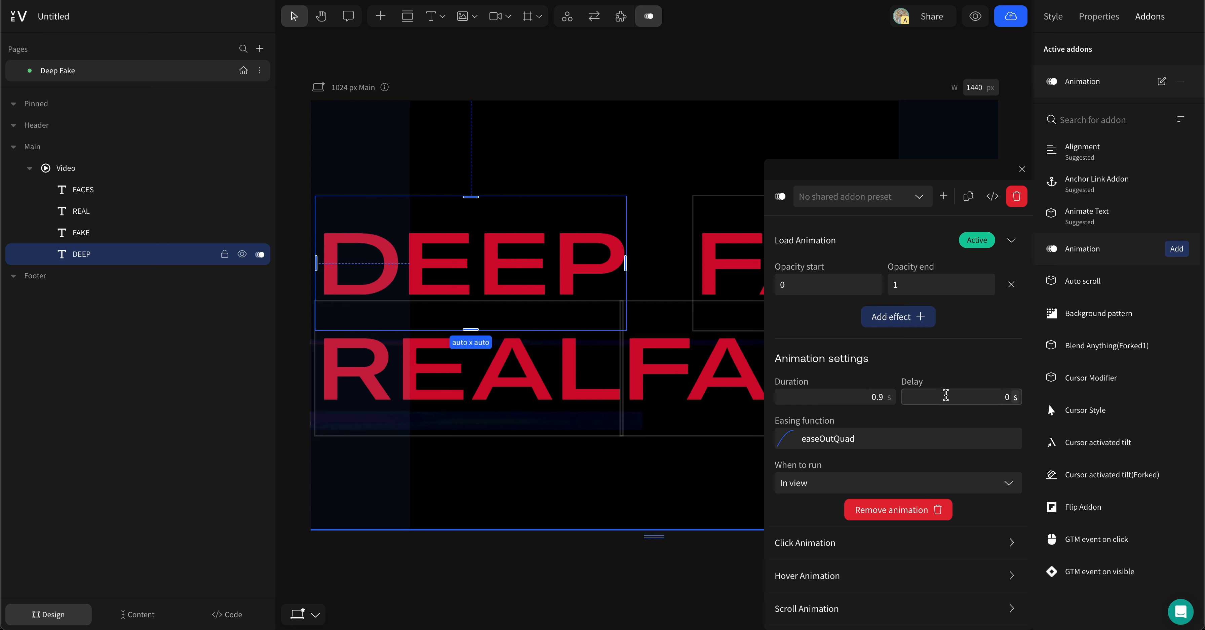
mouse_move(948, 370)
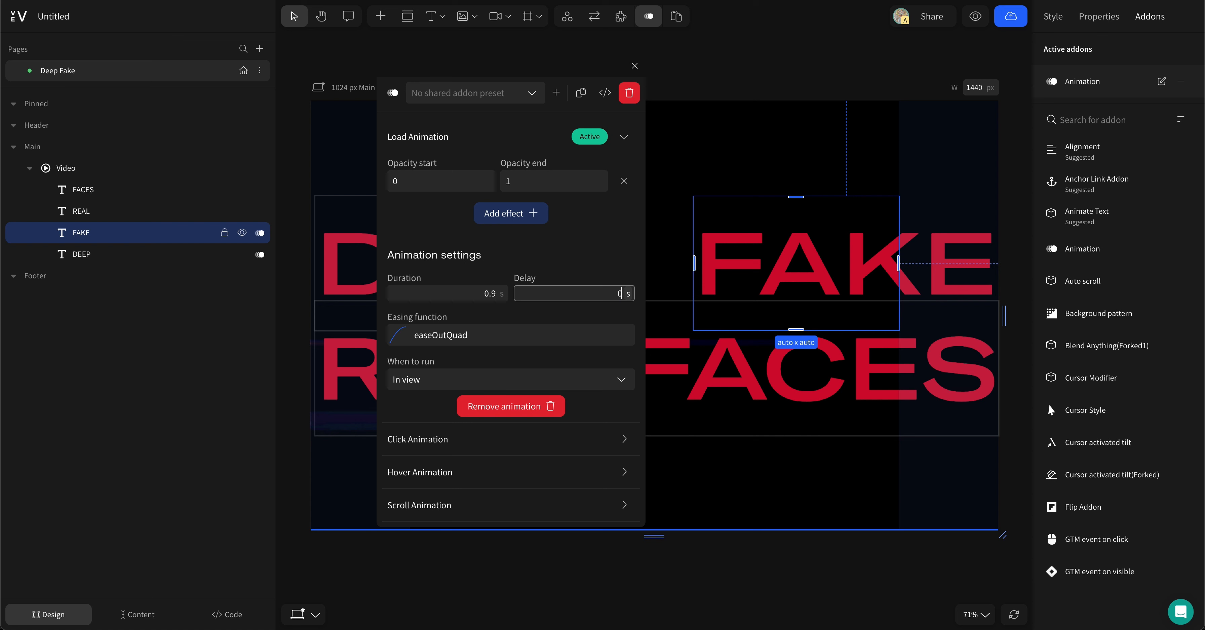
click(634, 66)
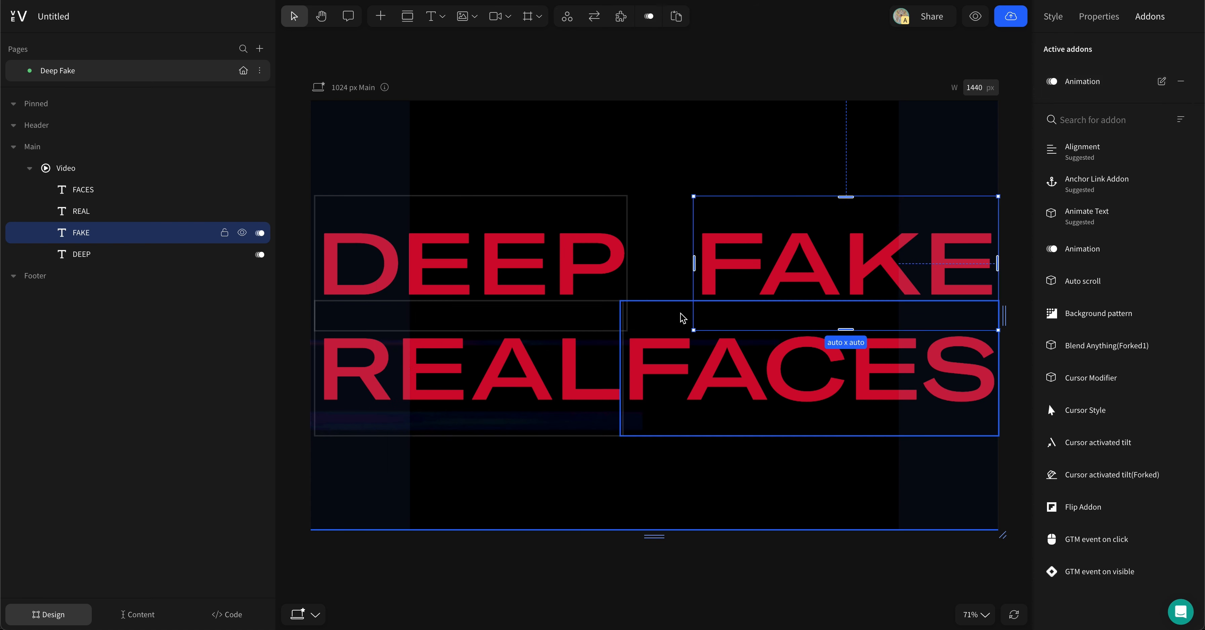
click(82, 189)
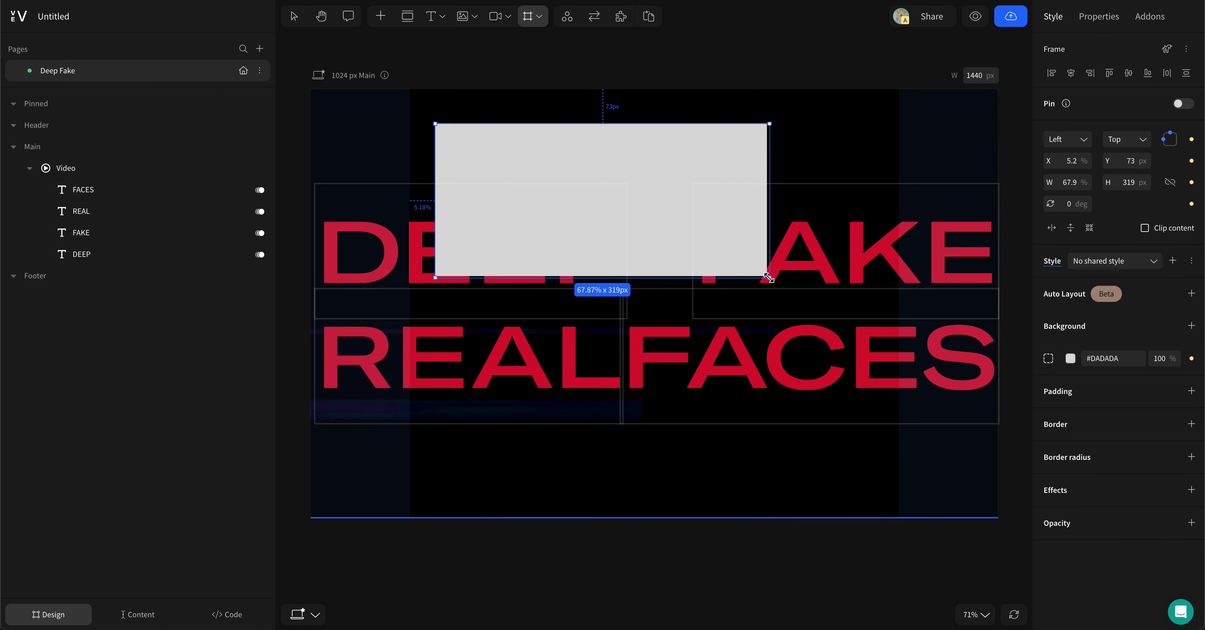
Create a background-blur Frame named blur over REAL, duplicate it and position the copy over FAKE
click(1070, 358)
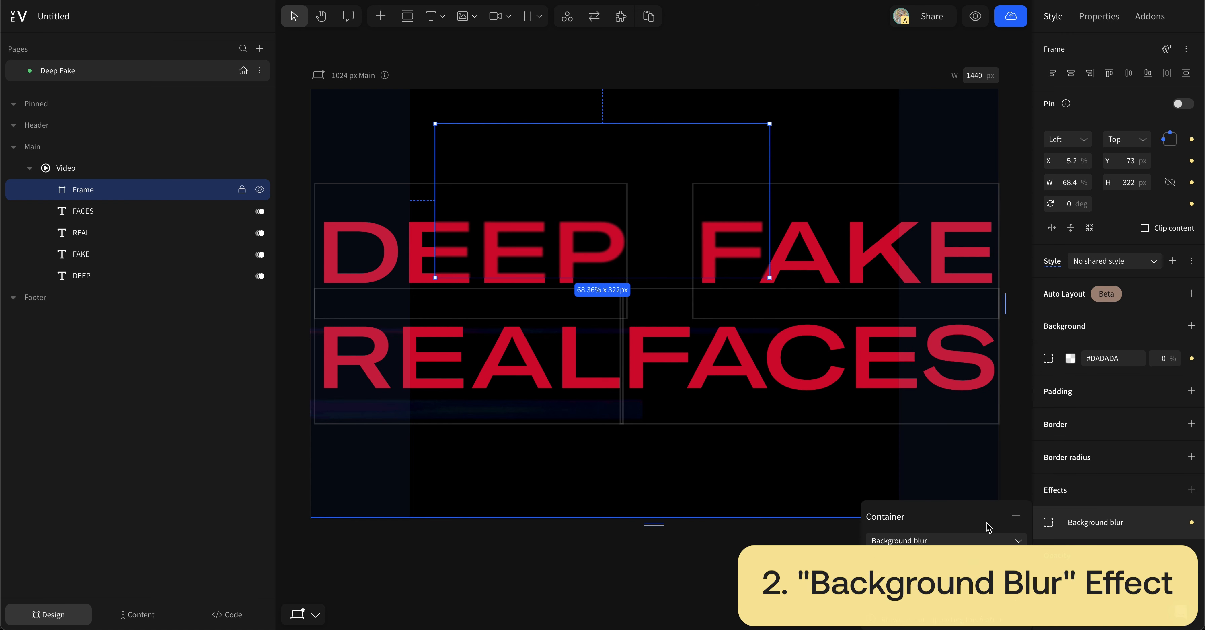
click(1015, 516)
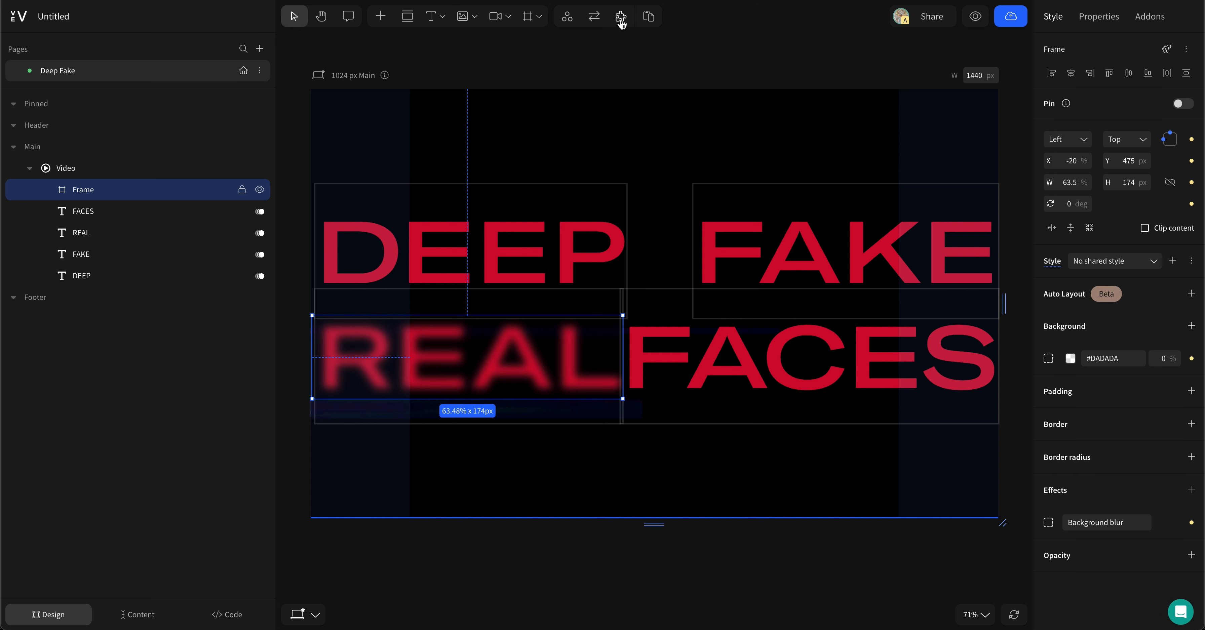
click(620, 17)
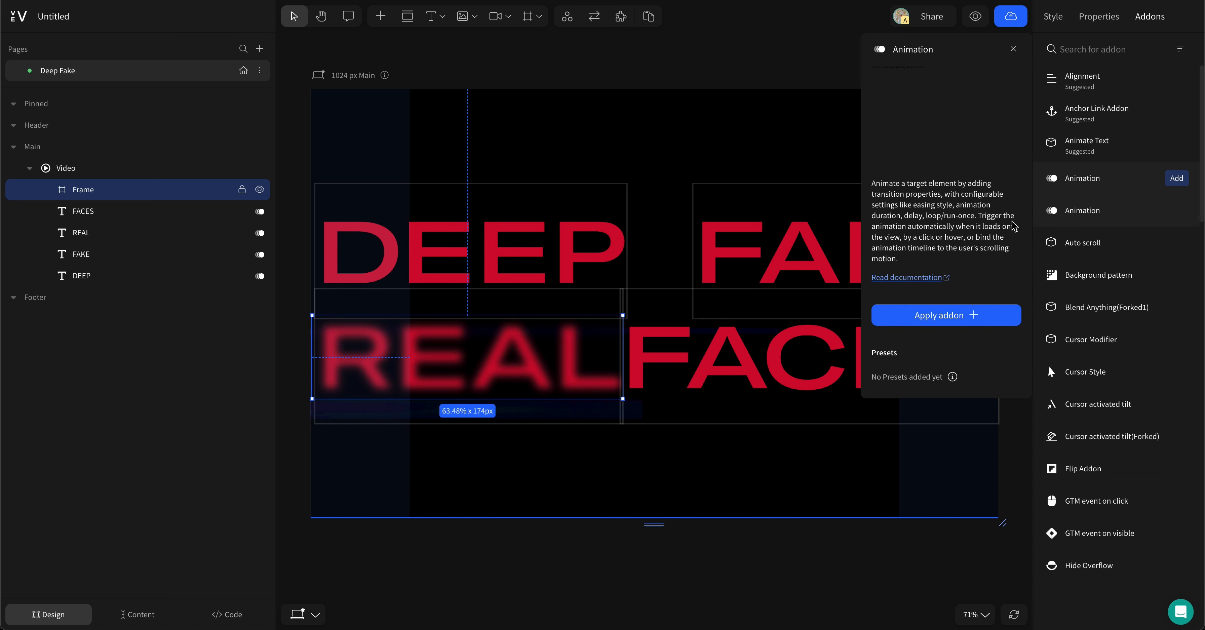
click(945, 315)
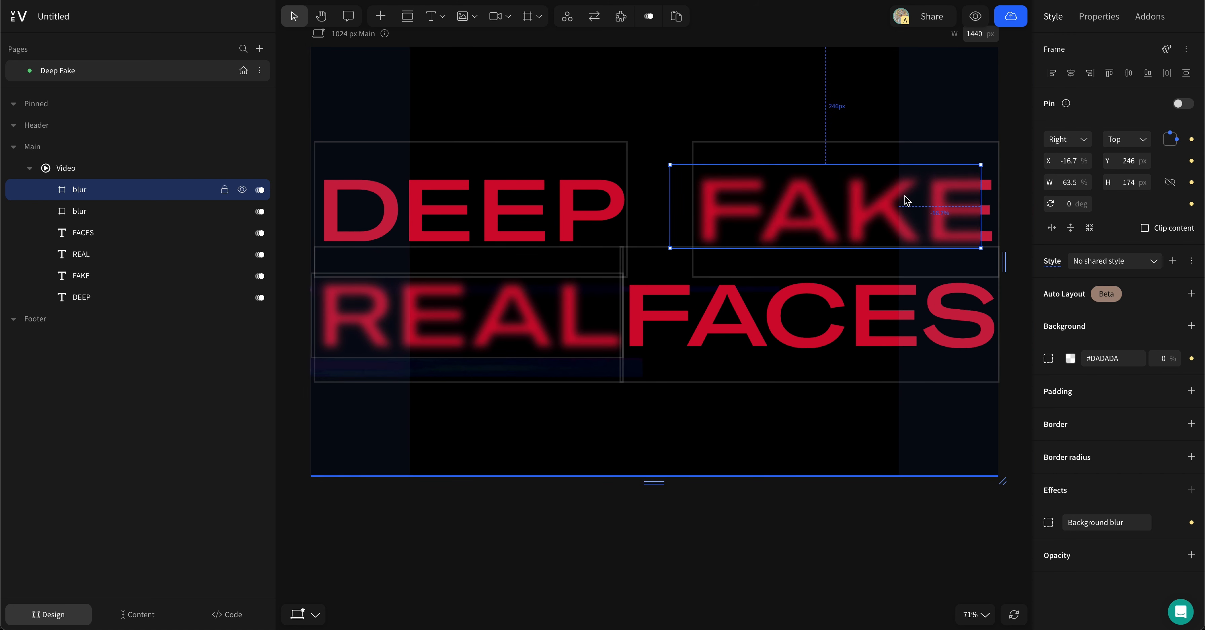
drag(907, 201, 919, 201)
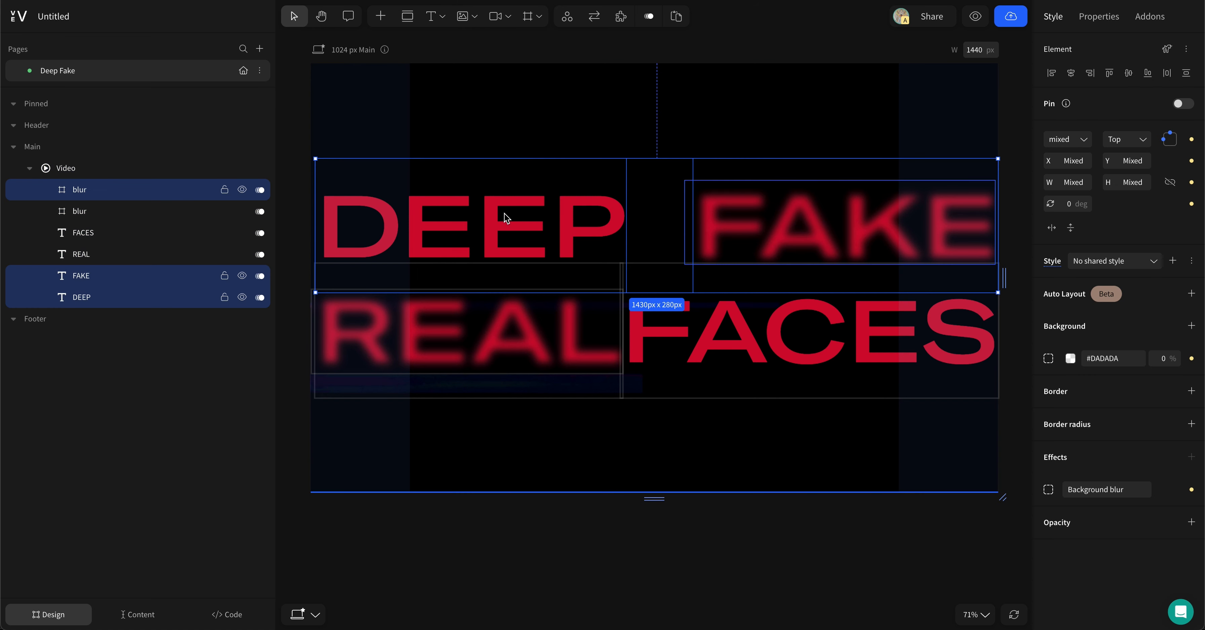
mouse_move(513, 214)
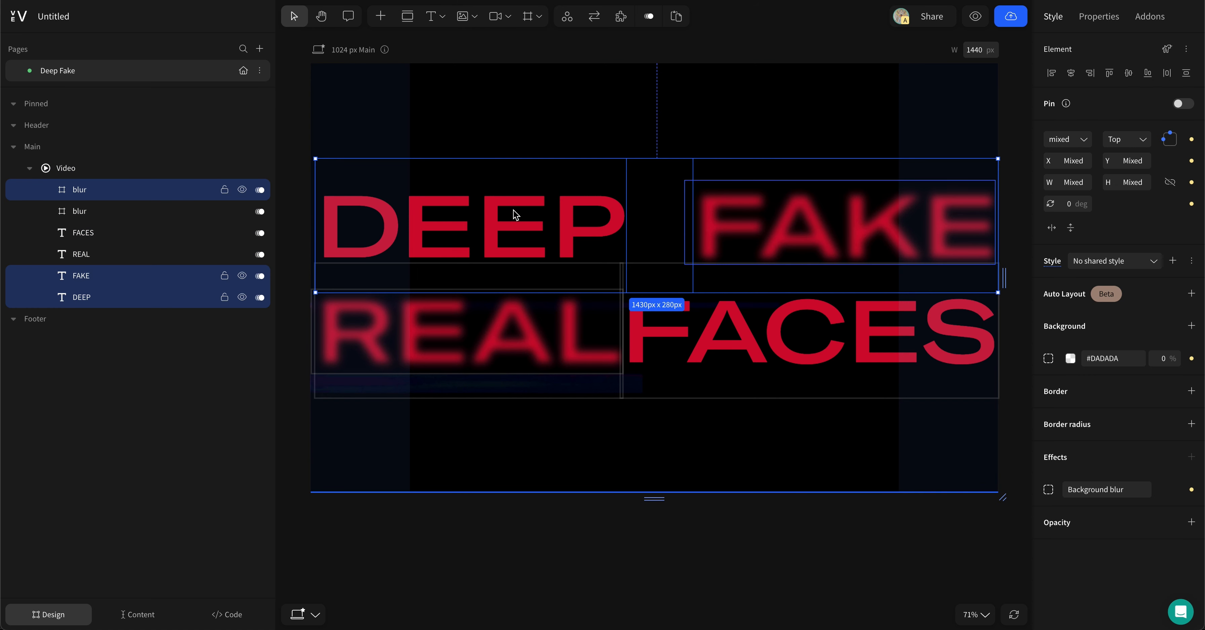
Group the selected DEEP, FAKE and their blur frame via the canvas context menu
right_click(513, 217)
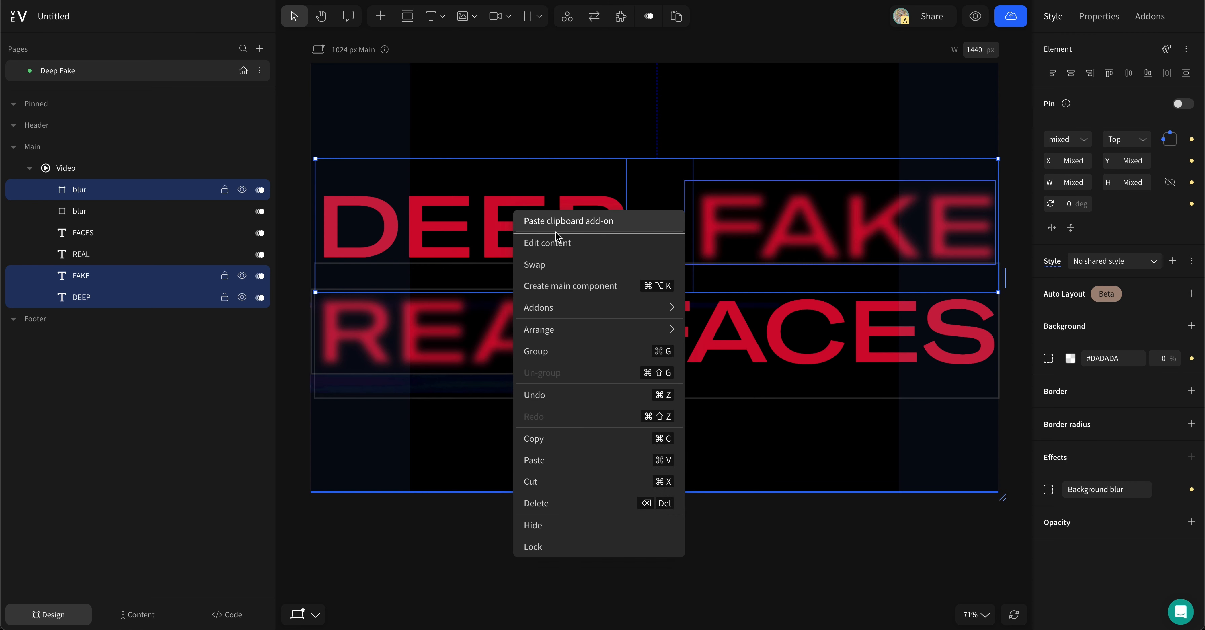
click(536, 351)
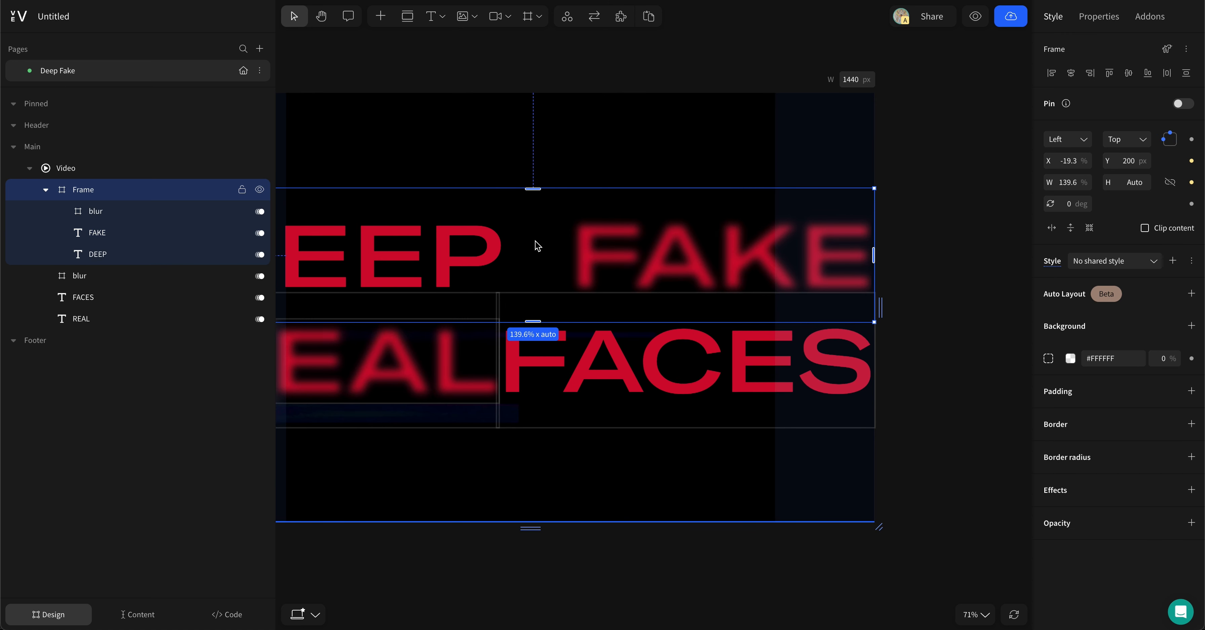
Add a Load Animation sliding the DEEP FAKE row from Y -2500, and give REAL FACES a slide to Y 250 after 3 s
click(1149, 16)
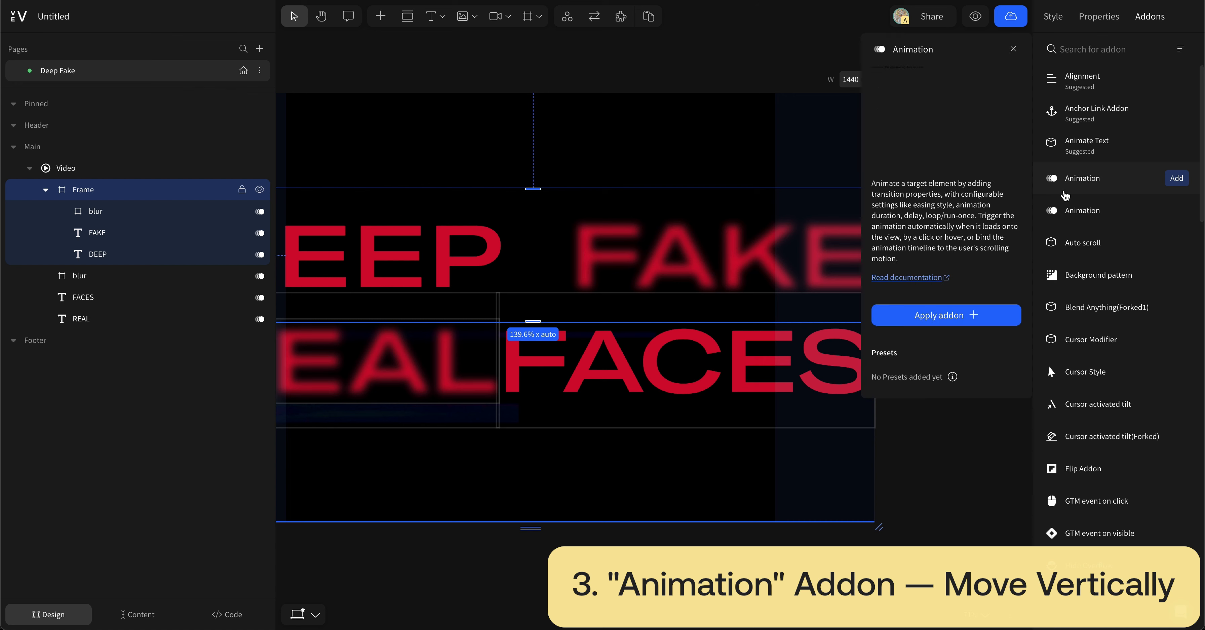
click(946, 315)
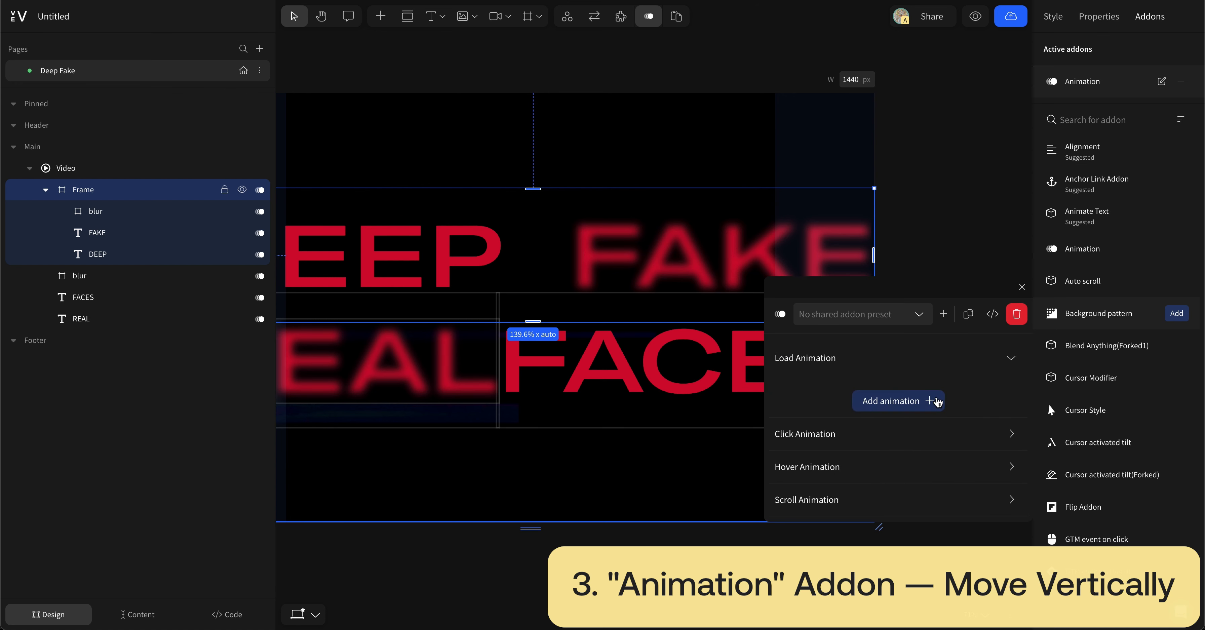
click(897, 400)
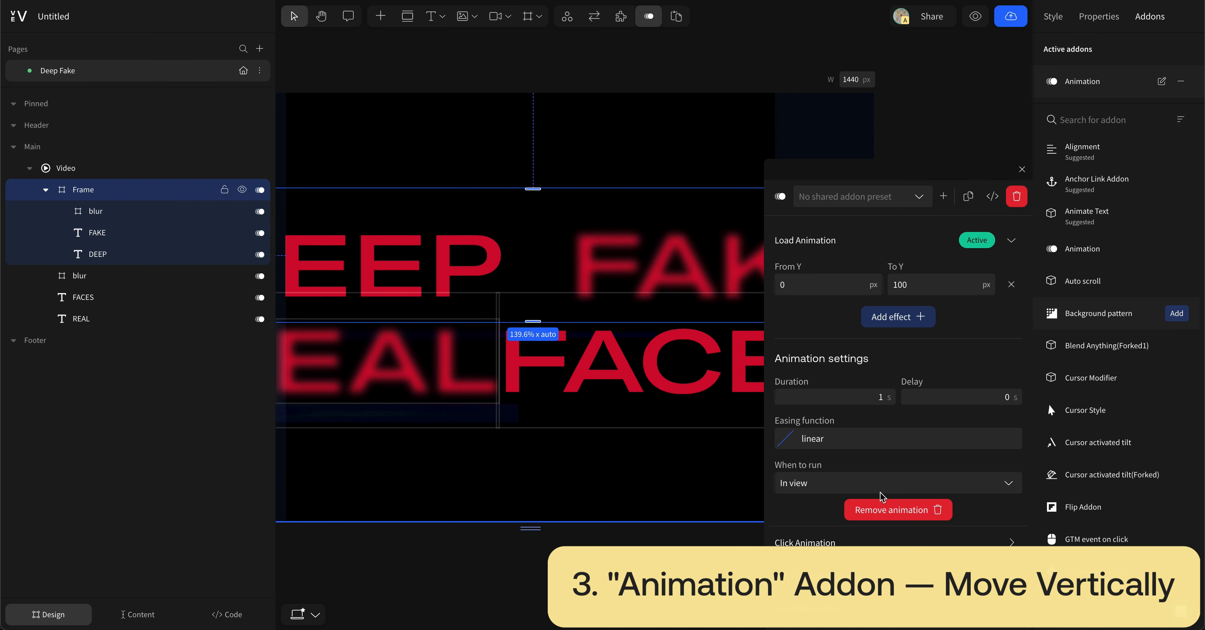
text(-2500)
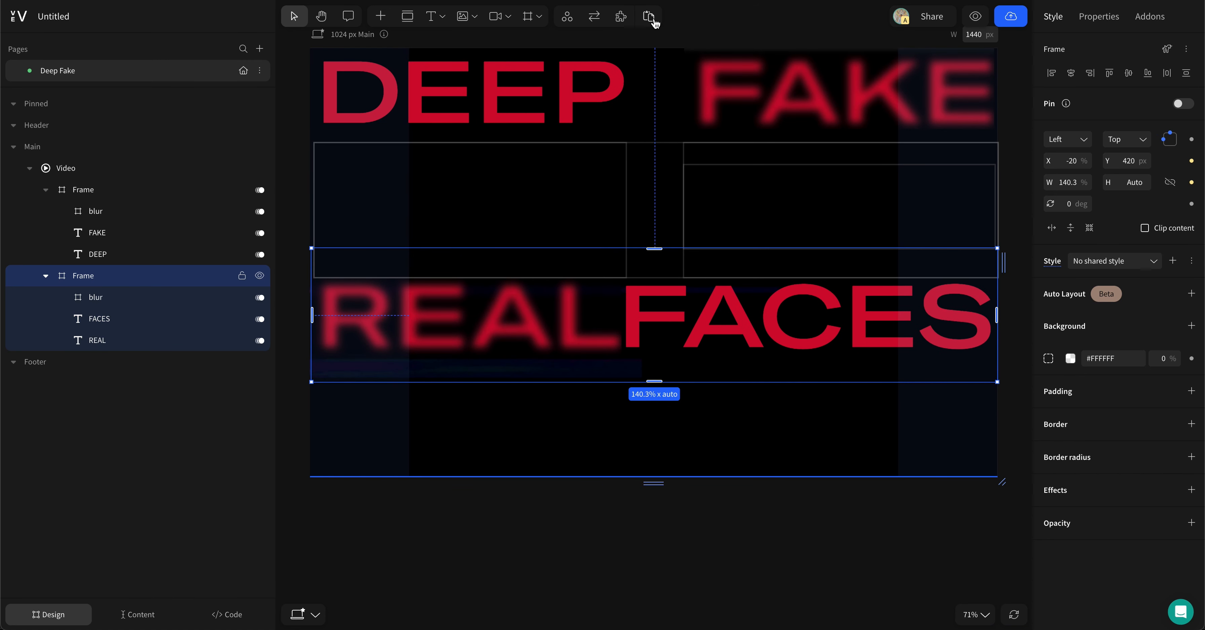
click(648, 17)
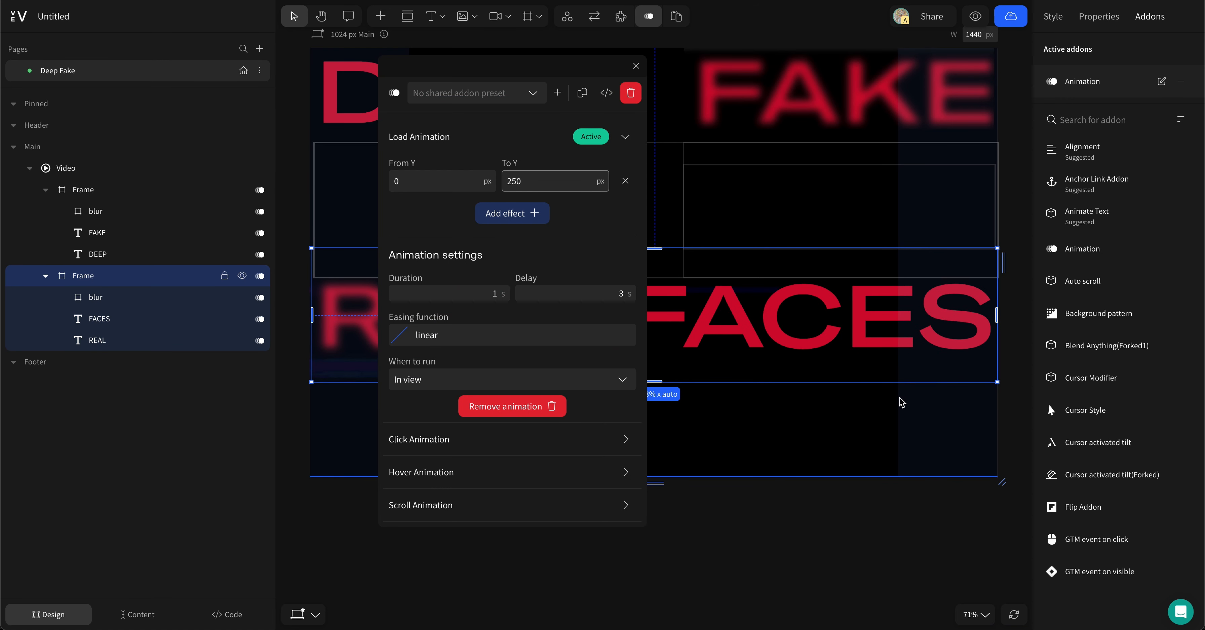
click(635, 65)
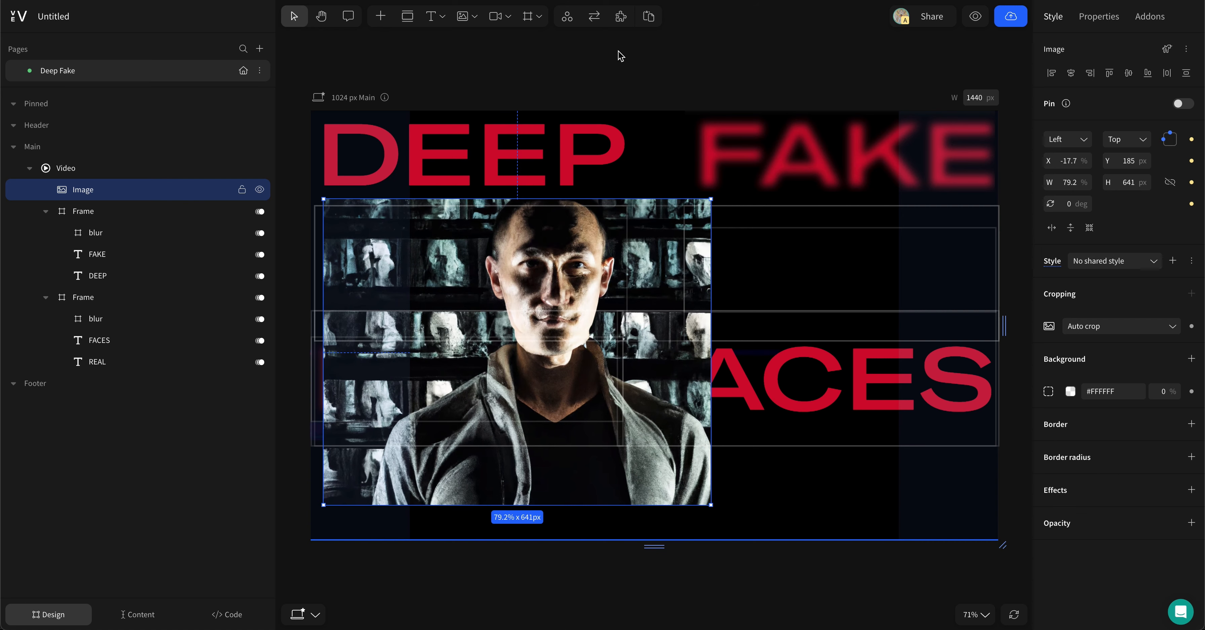
Move the portrait image behind the text rows and shorten it to 515 px tall
click(648, 16)
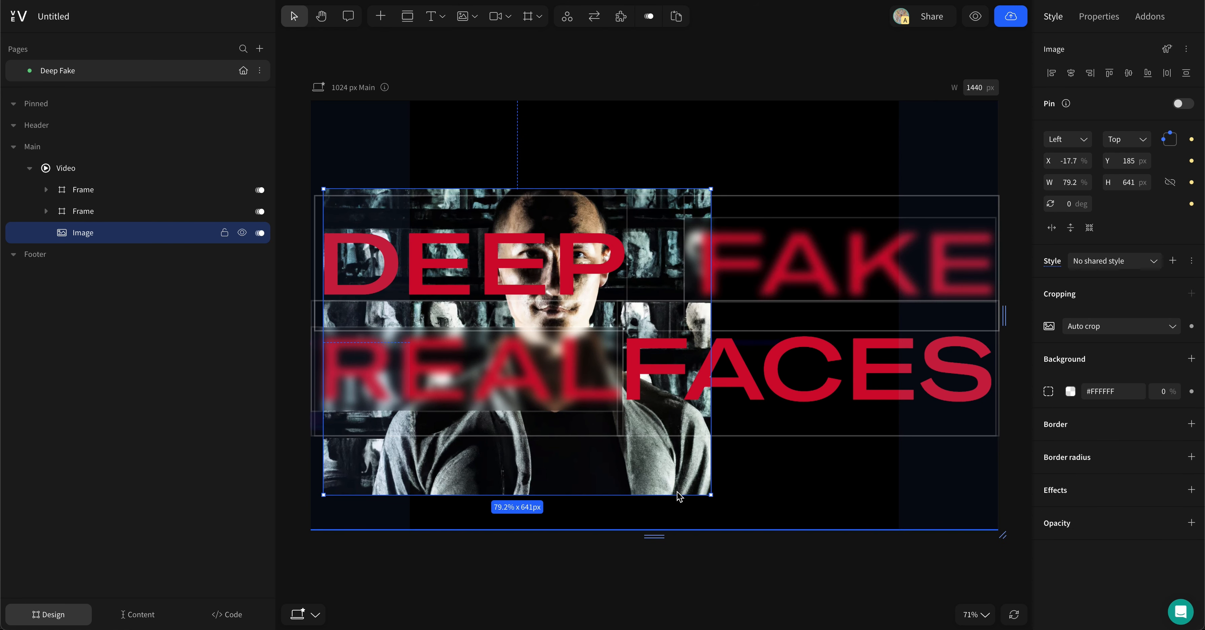
drag(679, 497, 683, 434)
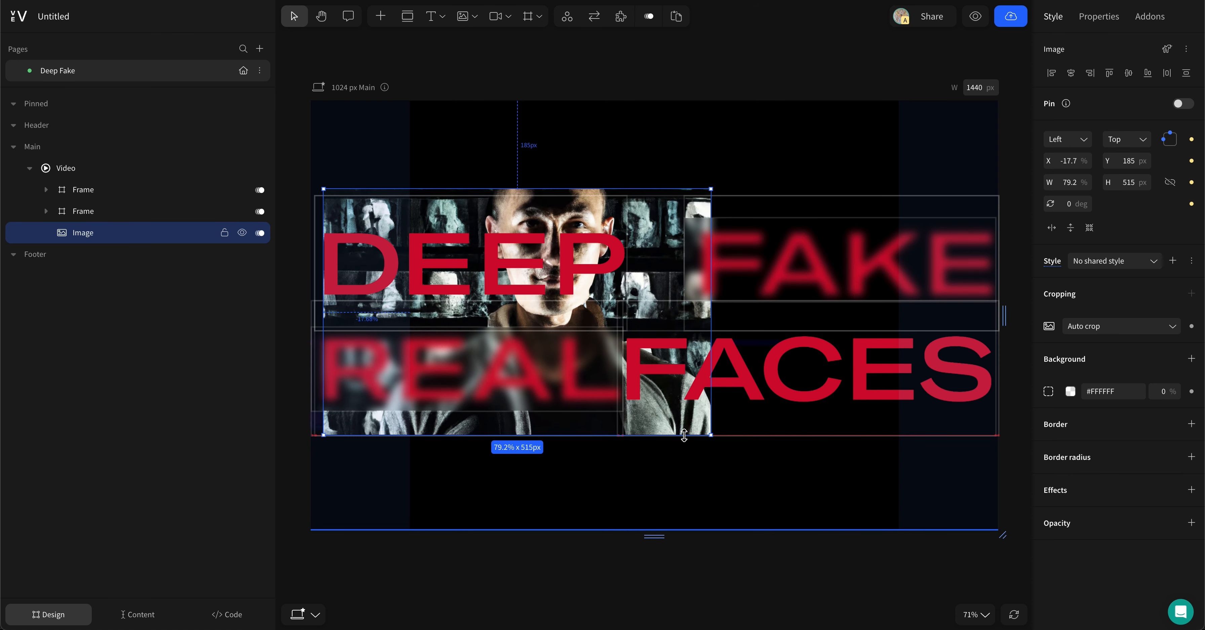